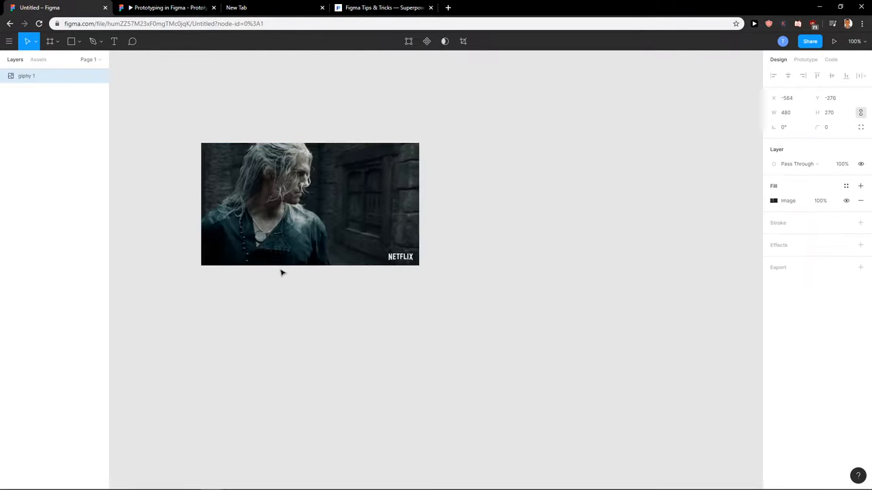
Remove the photo and a trial rectangle, then draw an ellipse about 378×410
left_click_drag(420, 264, 483, 333)
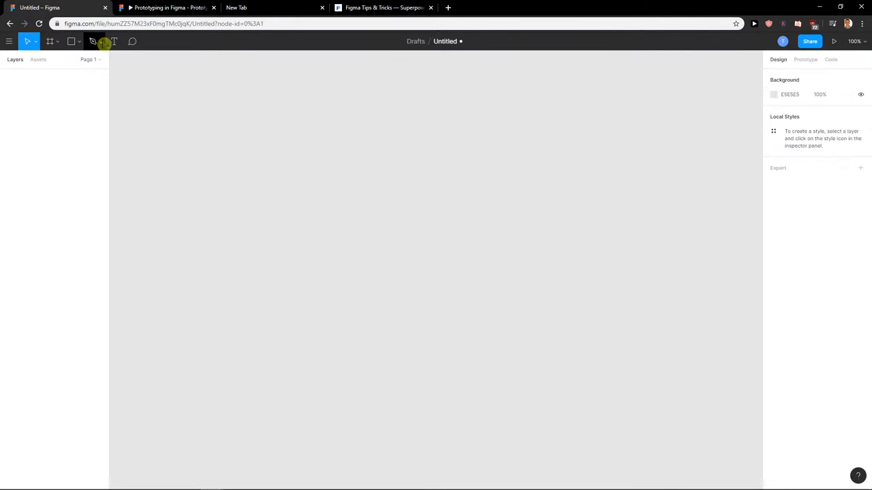
left_click(71, 41)
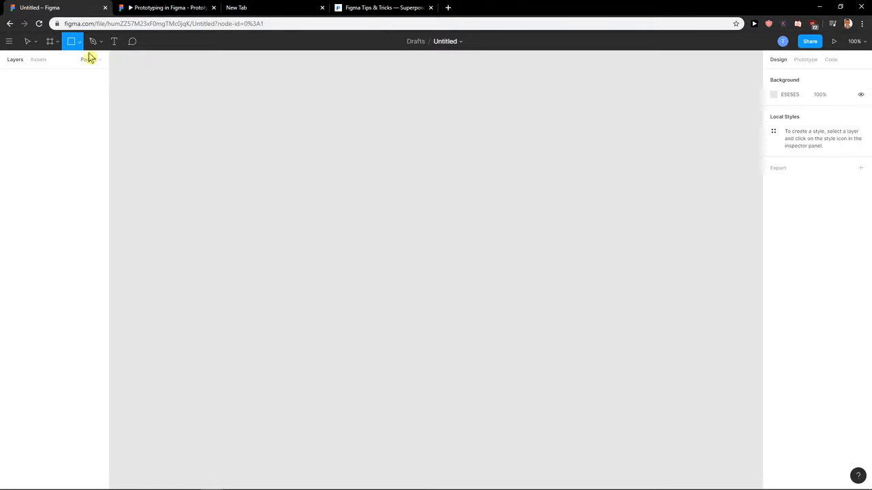
left_click_drag(215, 177, 469, 413)
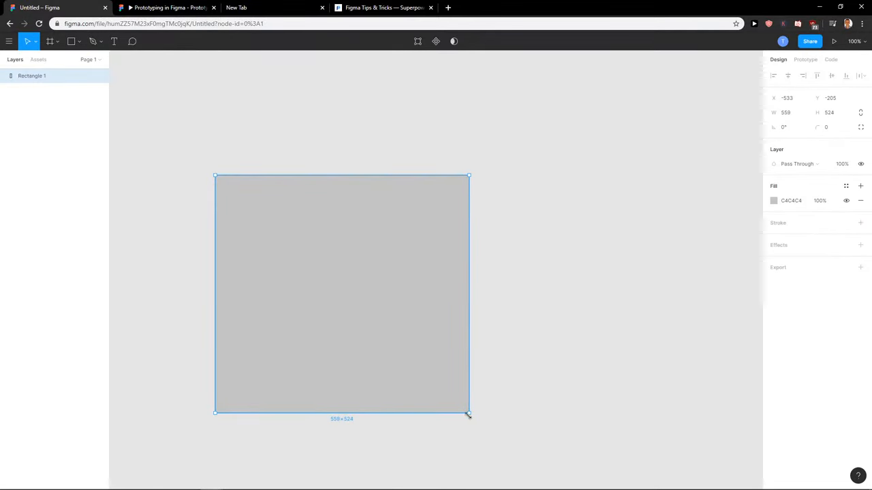
key("Delete")
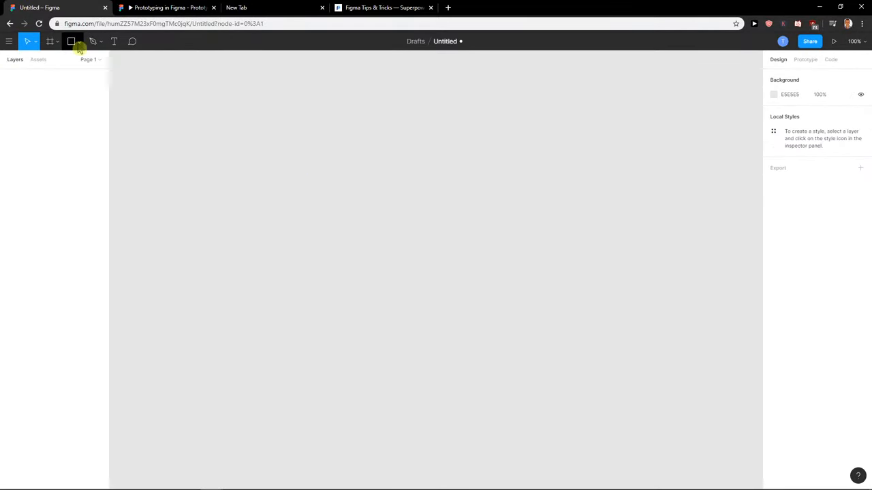
left_click_drag(235, 160, 487, 359)
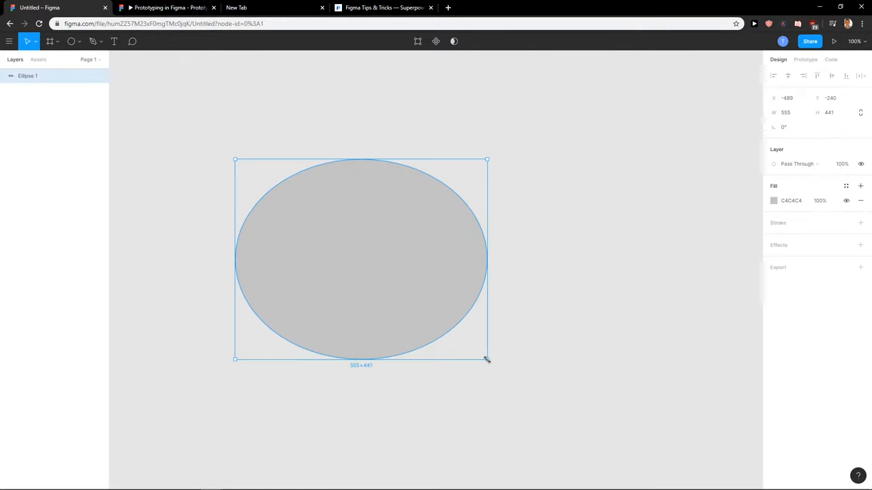
left_click_drag(487, 359, 407, 345)
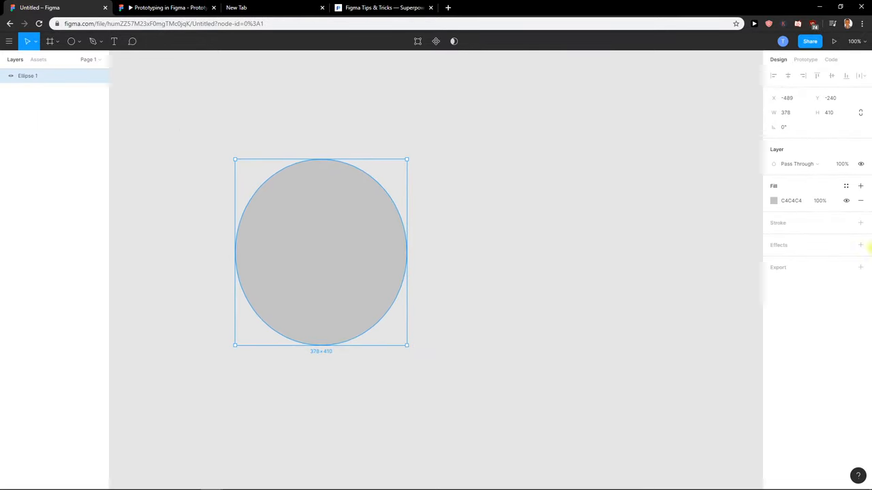
Switch the ellipse fill from Solid to the white-haired man's photo and nudge its position
left_click(773, 200)
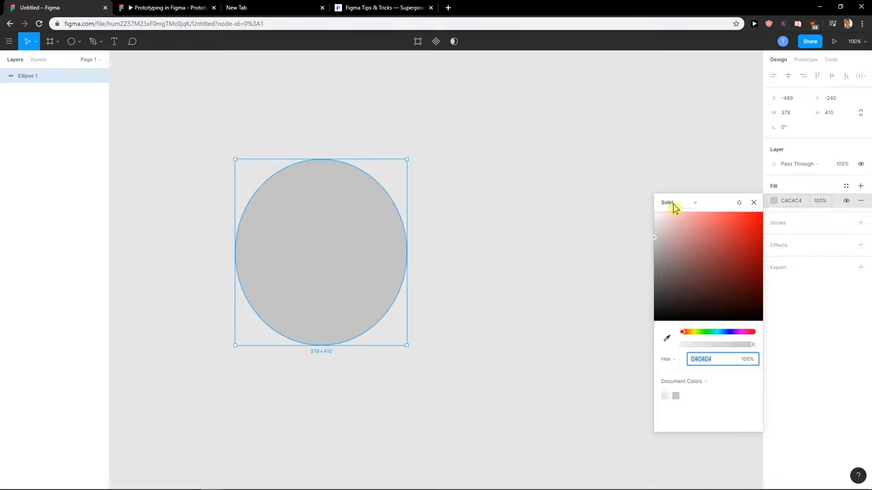
left_click(668, 202)
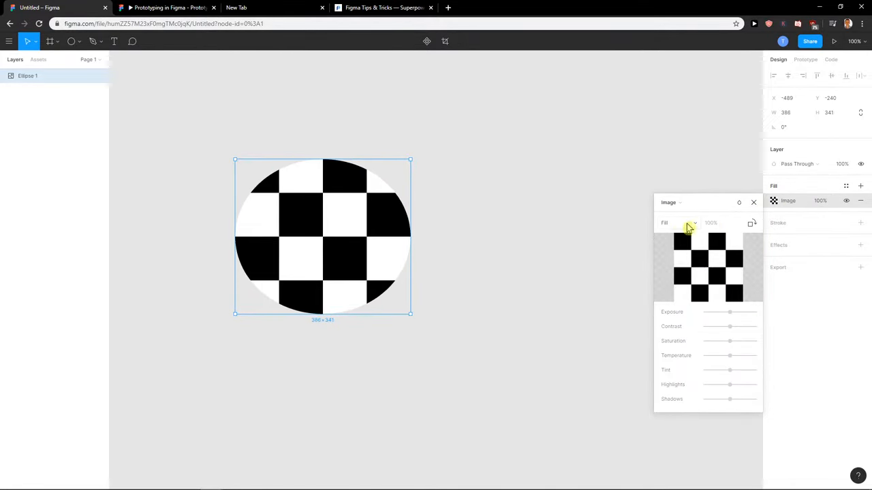
left_click(708, 267)
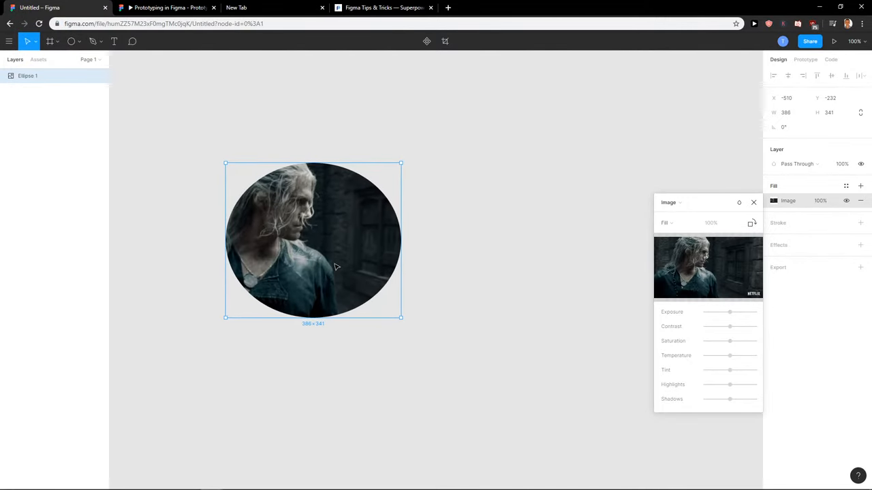
left_click_drag(333, 266, 317, 238)
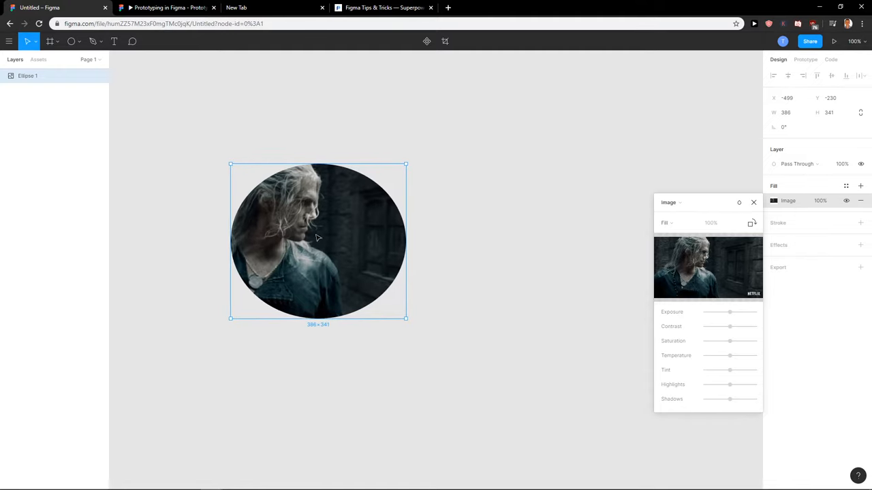
left_click_drag(730, 312, 730, 312)
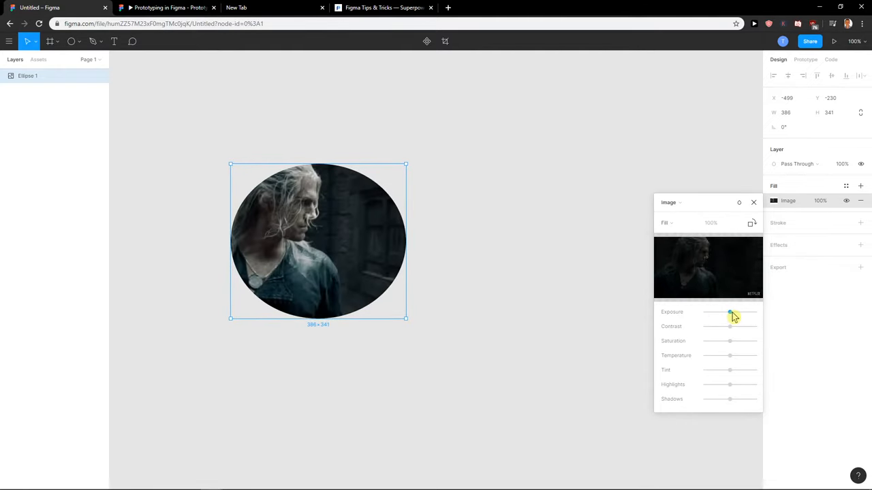
left_click_drag(729, 327, 730, 326)
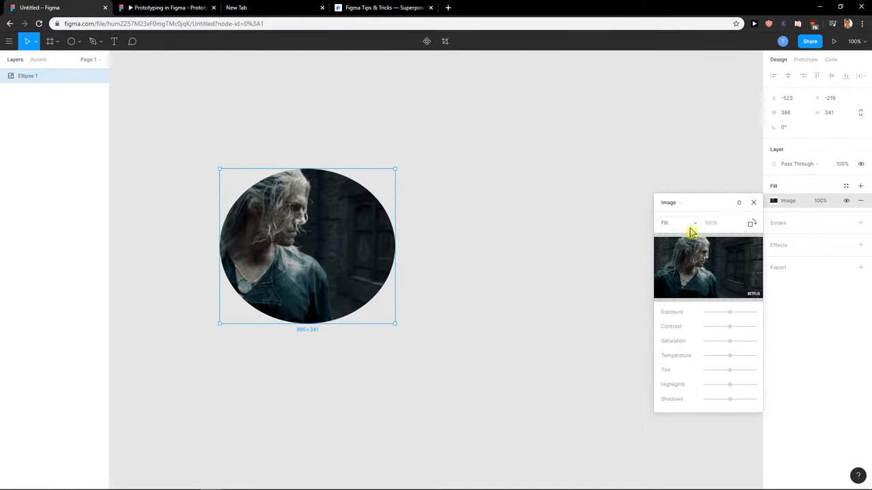
Reposition the photo in Crop mode and narrow the ellipse to about 361×311
left_click(678, 223)
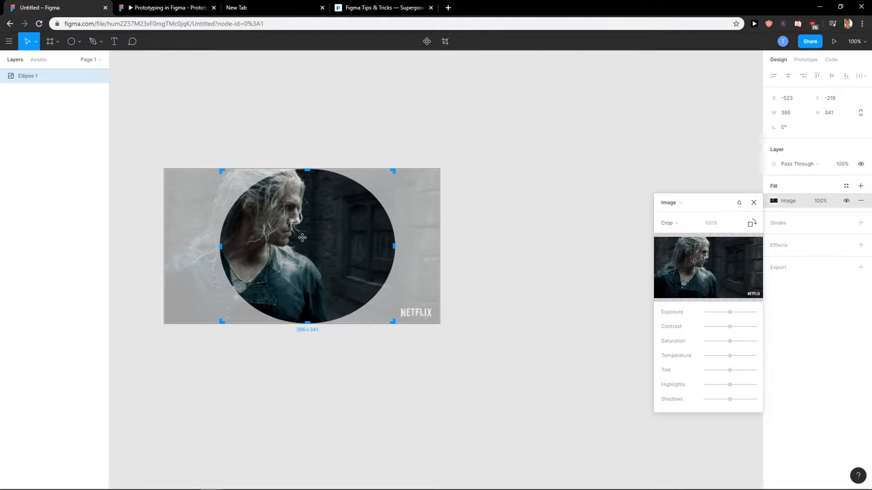
left_click_drag(302, 237, 346, 249)
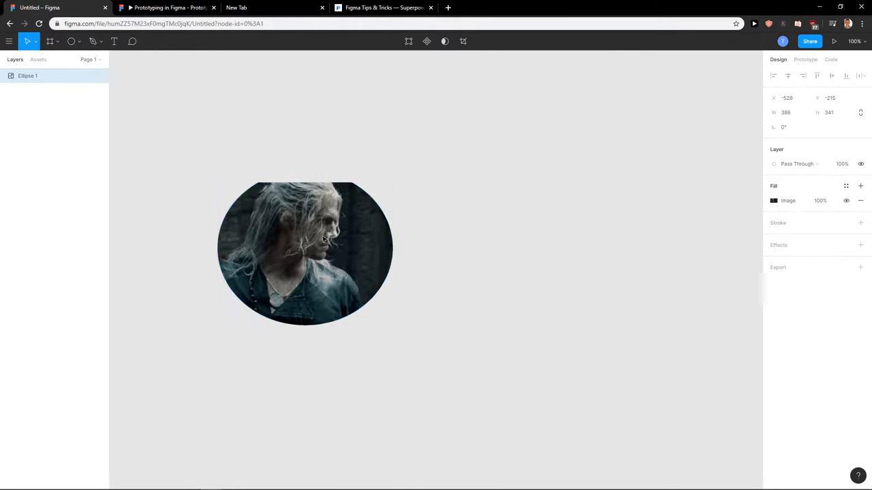
left_click(304, 252)
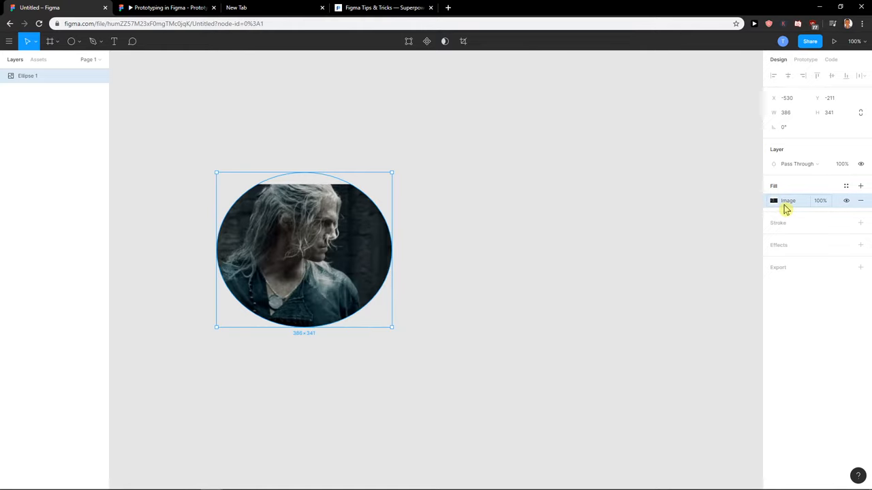
left_click(788, 200)
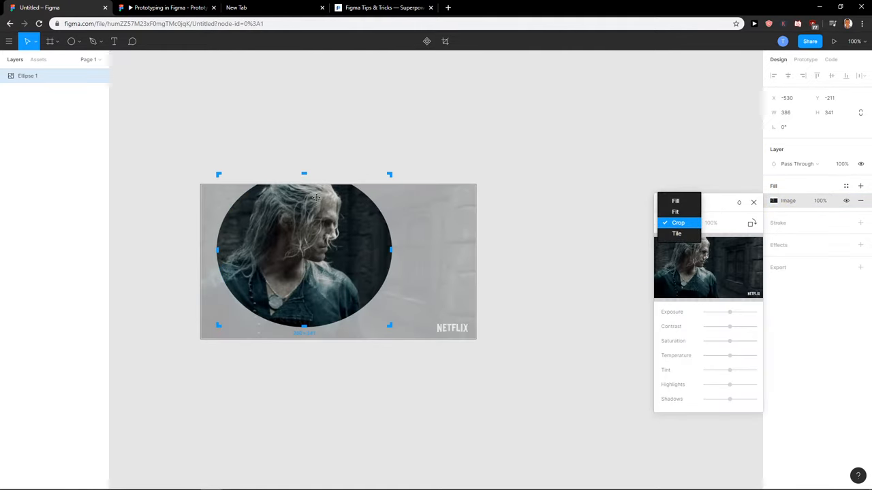
left_click(678, 223)
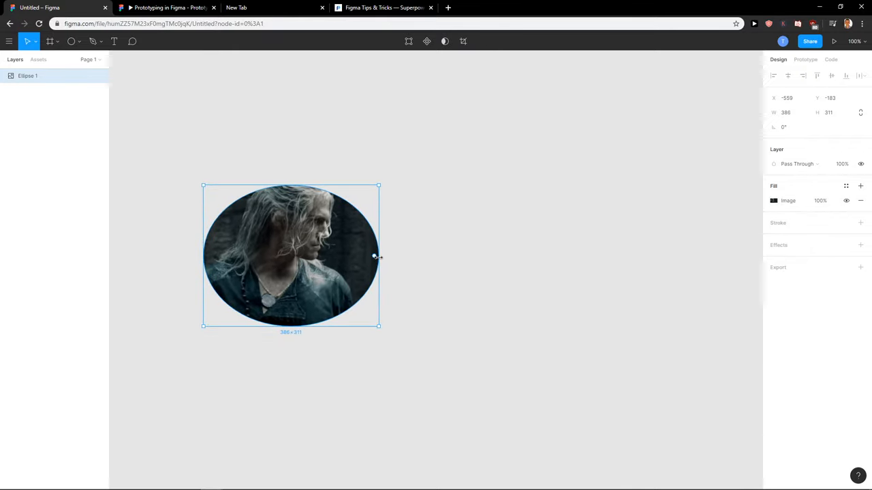
left_click_drag(378, 257, 368, 256)
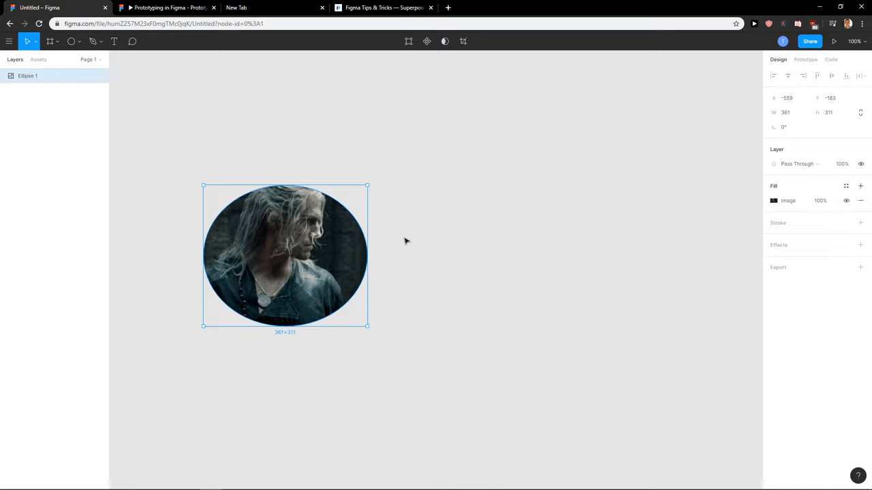
mouse_move(730, 197)
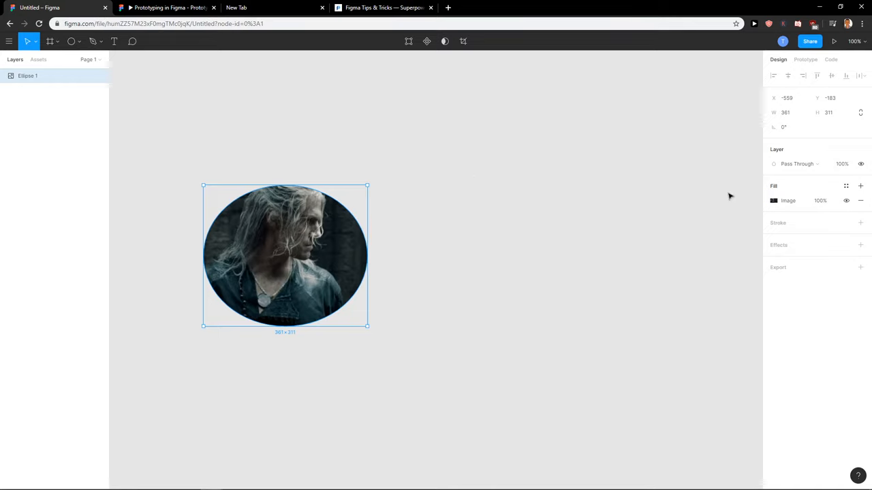
mouse_move(141, 190)
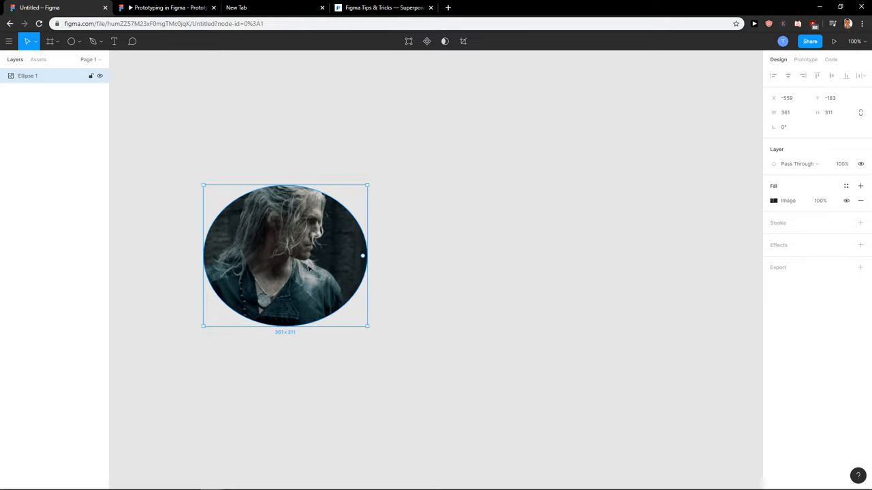
Move the photo ellipse right toward the canvas centre
left_click_drag(285, 257, 352, 227)
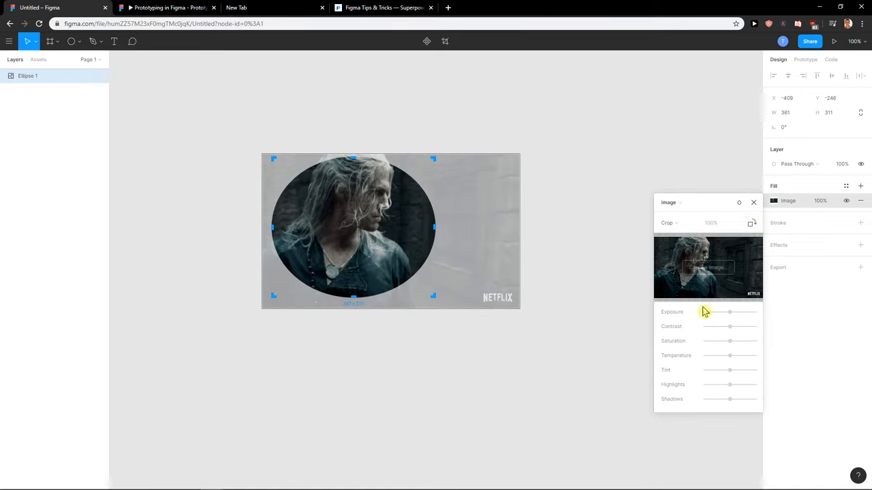
Lift the photo's shadows and drag its tint slider to a strong teal
left_click_drag(729, 399, 725, 399)
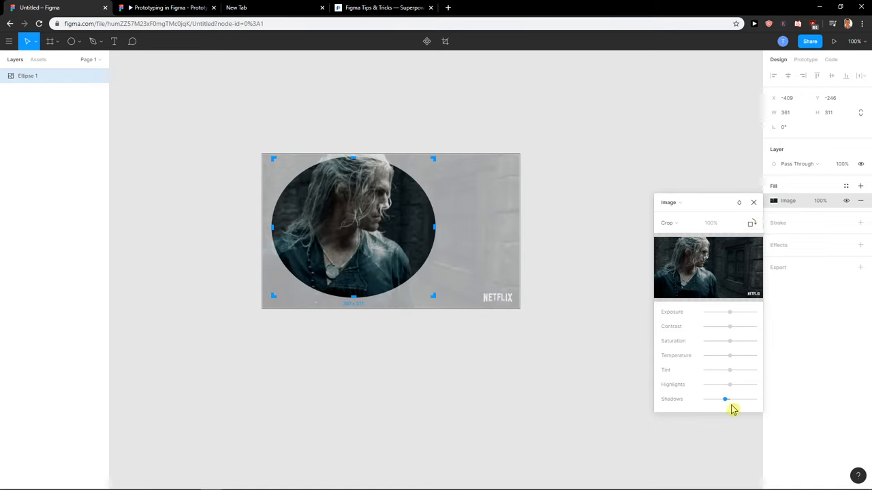
left_click_drag(729, 370, 754, 370)
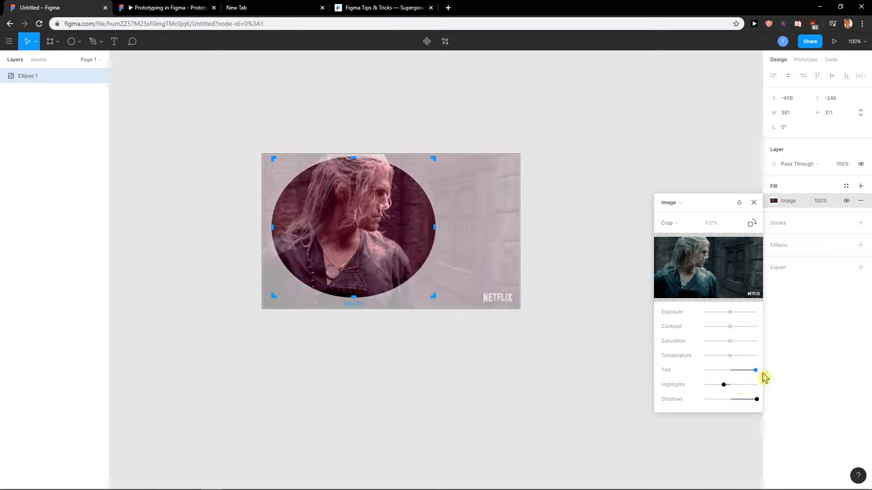
left_click_drag(755, 370, 703, 370)
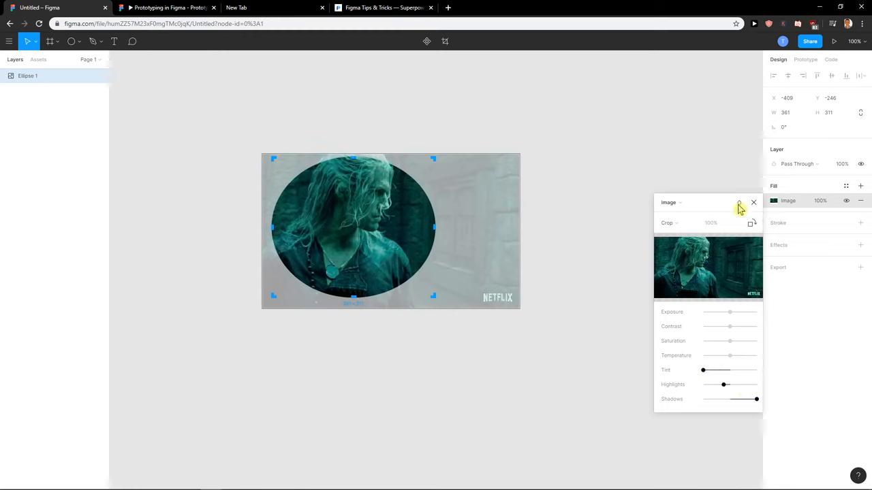